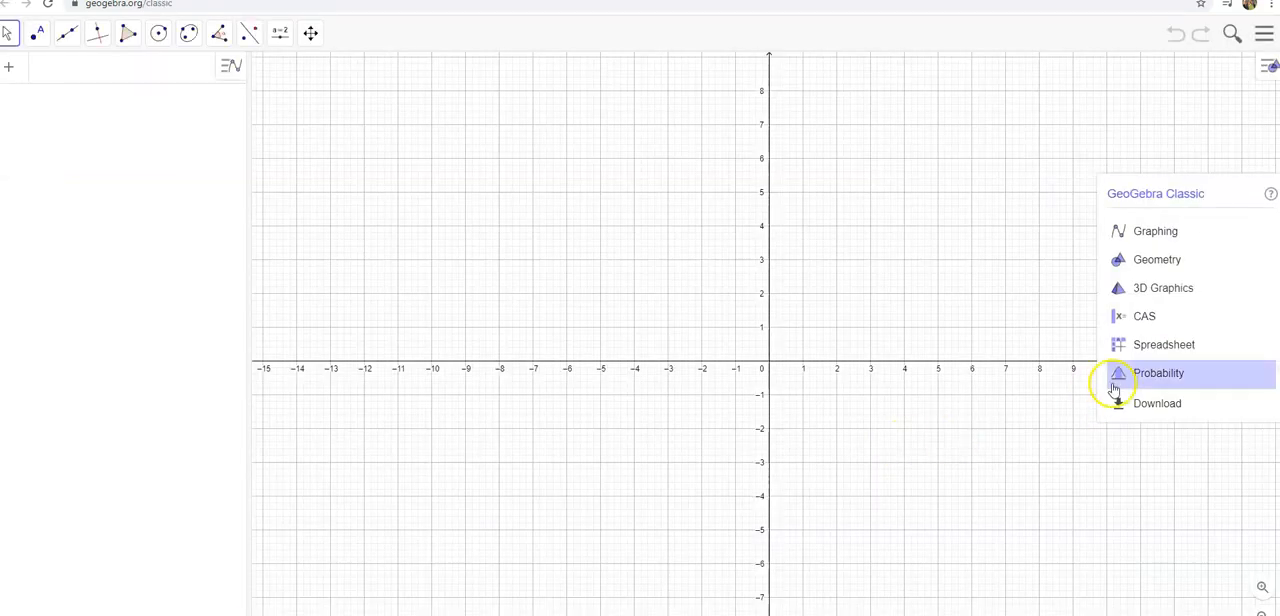
Step: Switch to the Probability perspective showing a binomial distribution with n = 20, p = 0.5
{"action": "left_click", "coordinate": [1158, 374]}
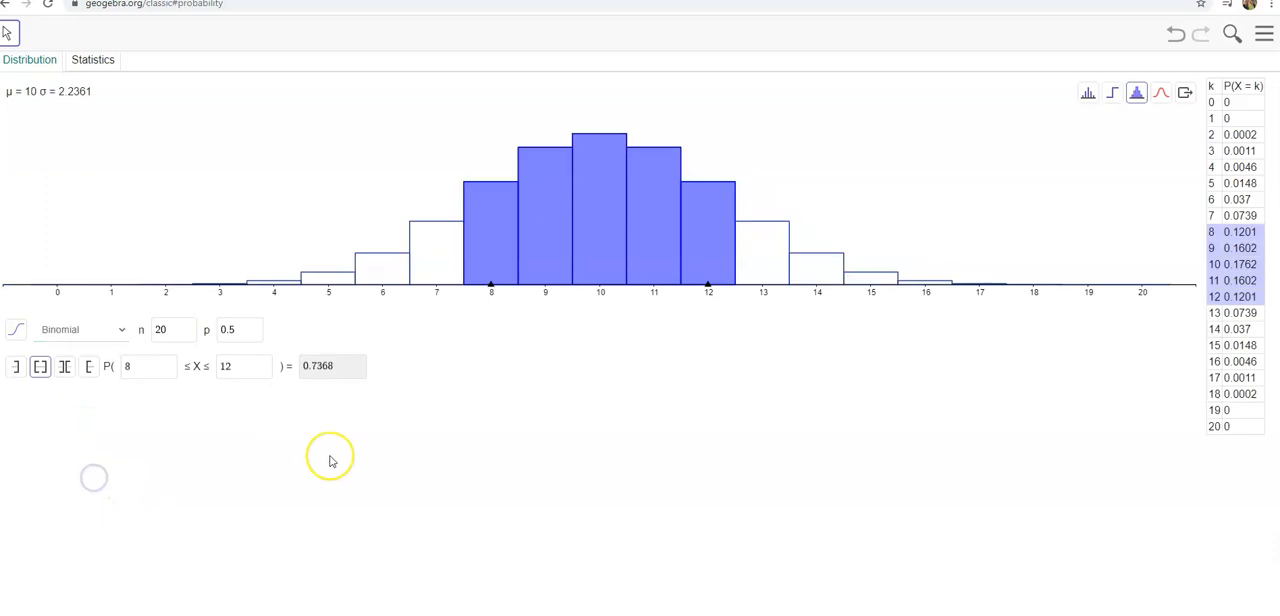
{"action": "mouse_move", "coordinate": [276, 314]}
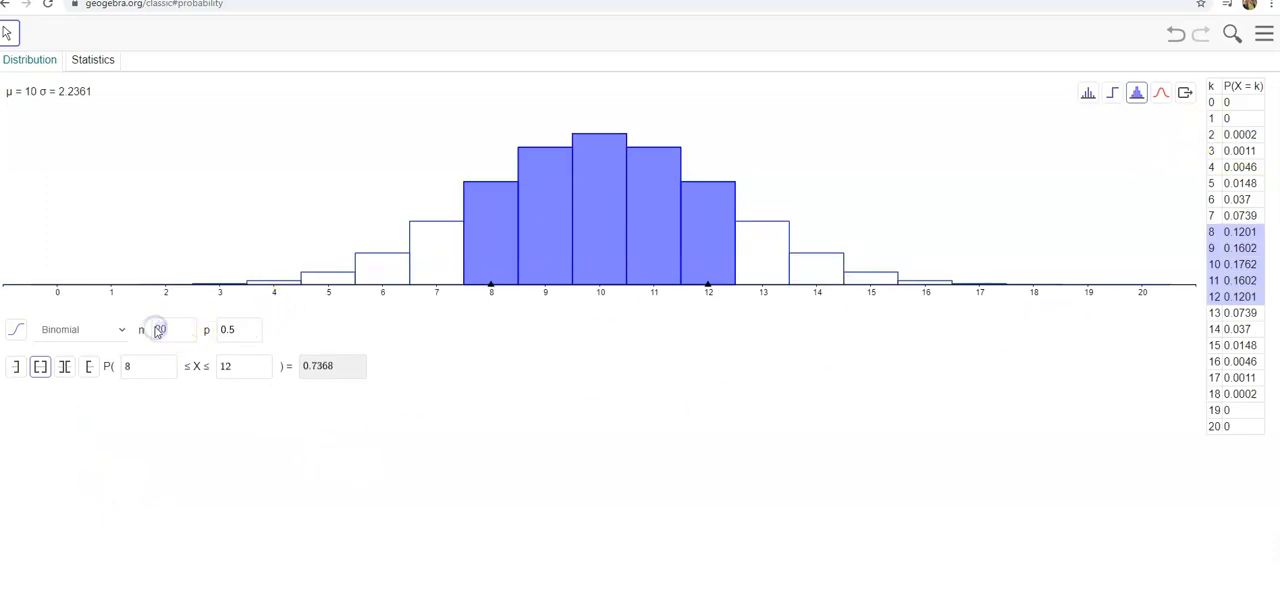
Step: Set n = 25, giving P(8 ≤ X ≤ 12) = 0.4784 with mean 12.5 and σ 2.5
{"action": "type", "text": "25"}
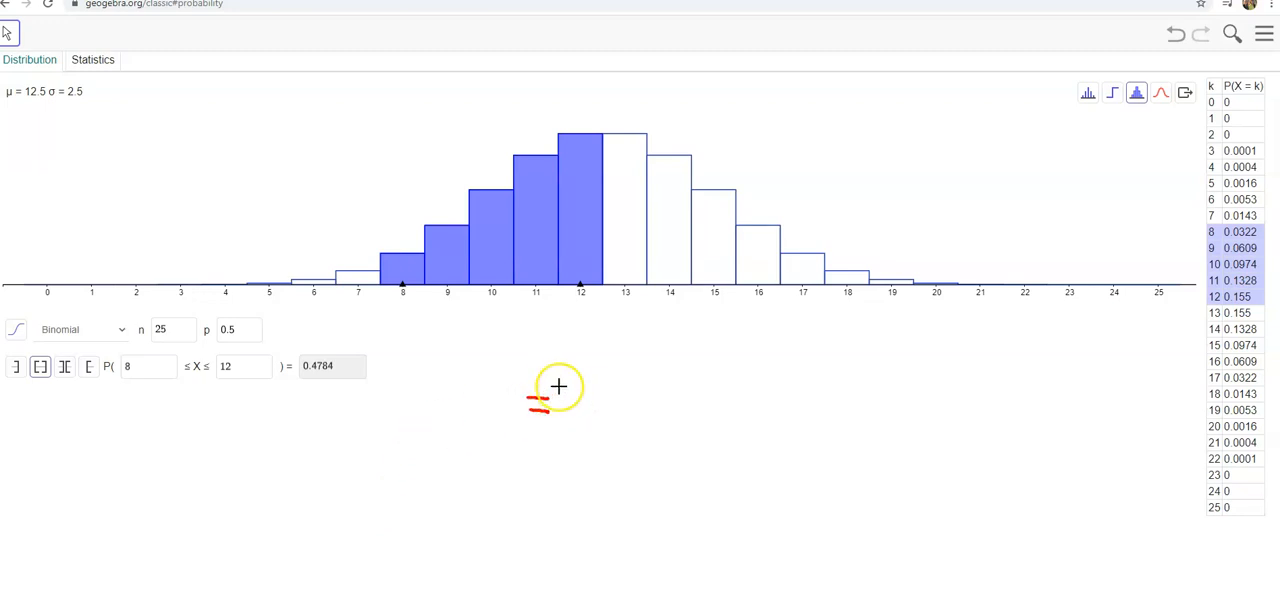
{"action": "left_click_drag", "start_coordinate": [584, 396], "coordinate": [600, 410]}
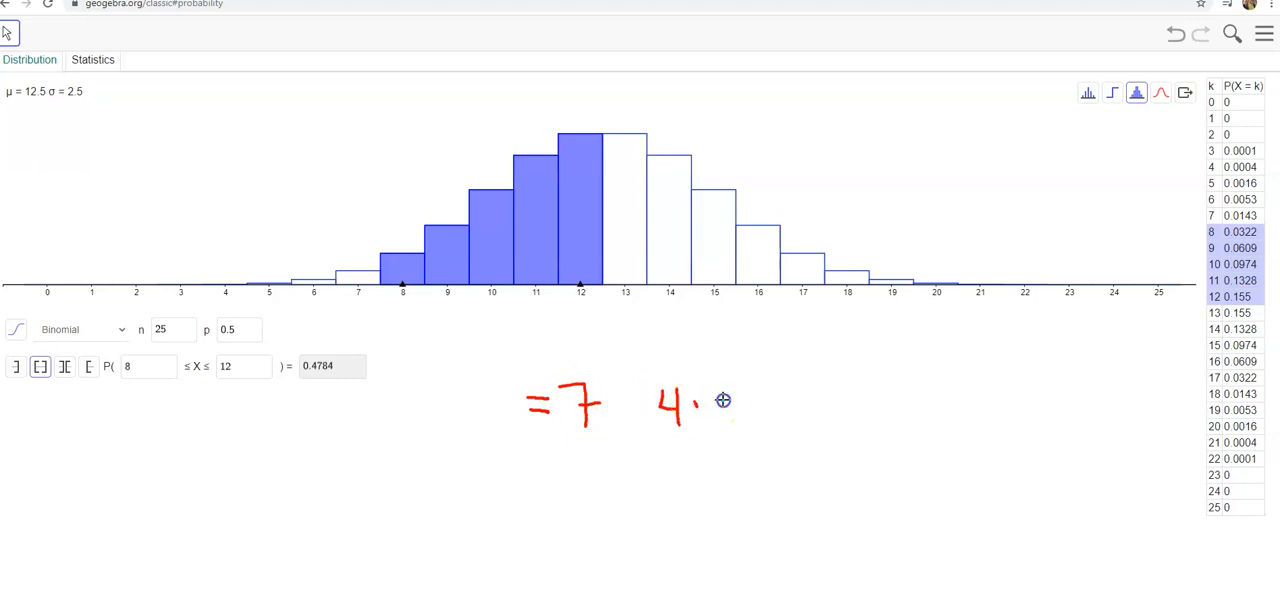
{"action": "left_click_drag", "start_coordinate": [700, 396], "coordinate": [730, 424]}
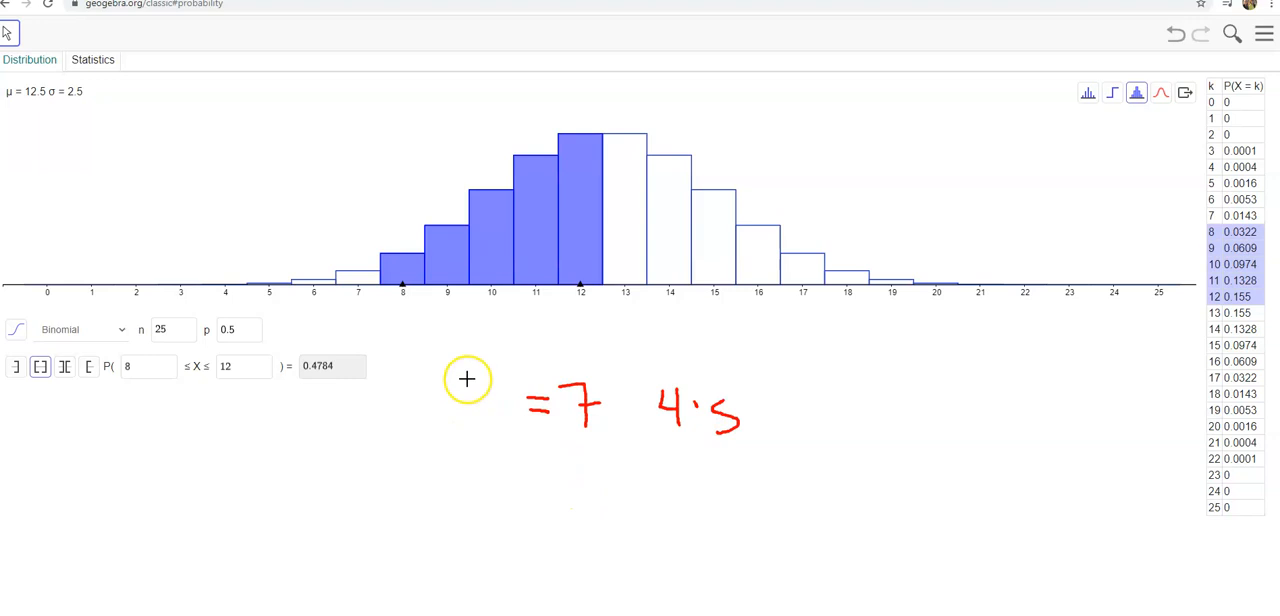
{"action": "mouse_move", "coordinate": [572, 480]}
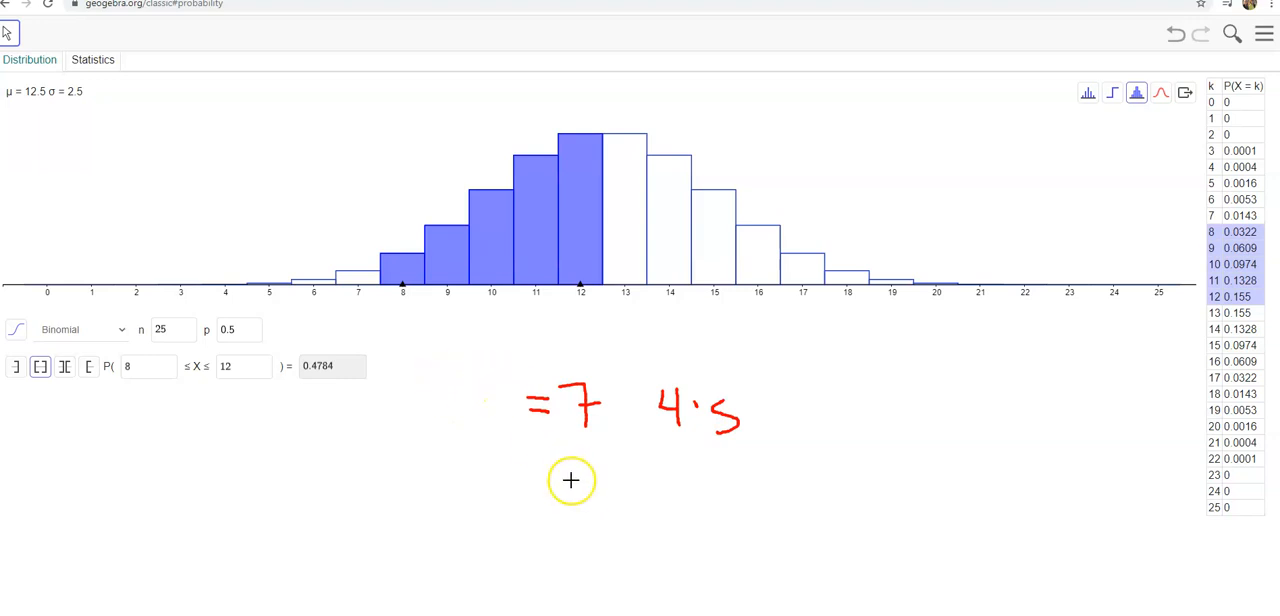
{"action": "mouse_move", "coordinate": [272, 356]}
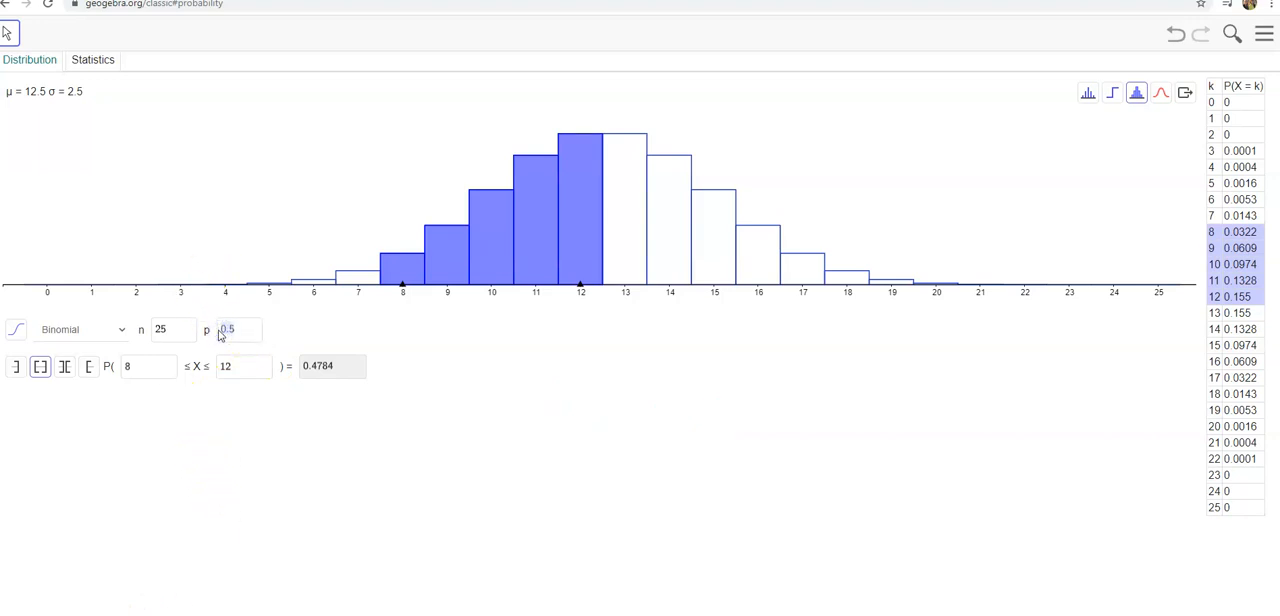
Step: Set p = 1/6, giving mean 4.1667 and σ 1.8634
{"action": "type", "text": "1"}
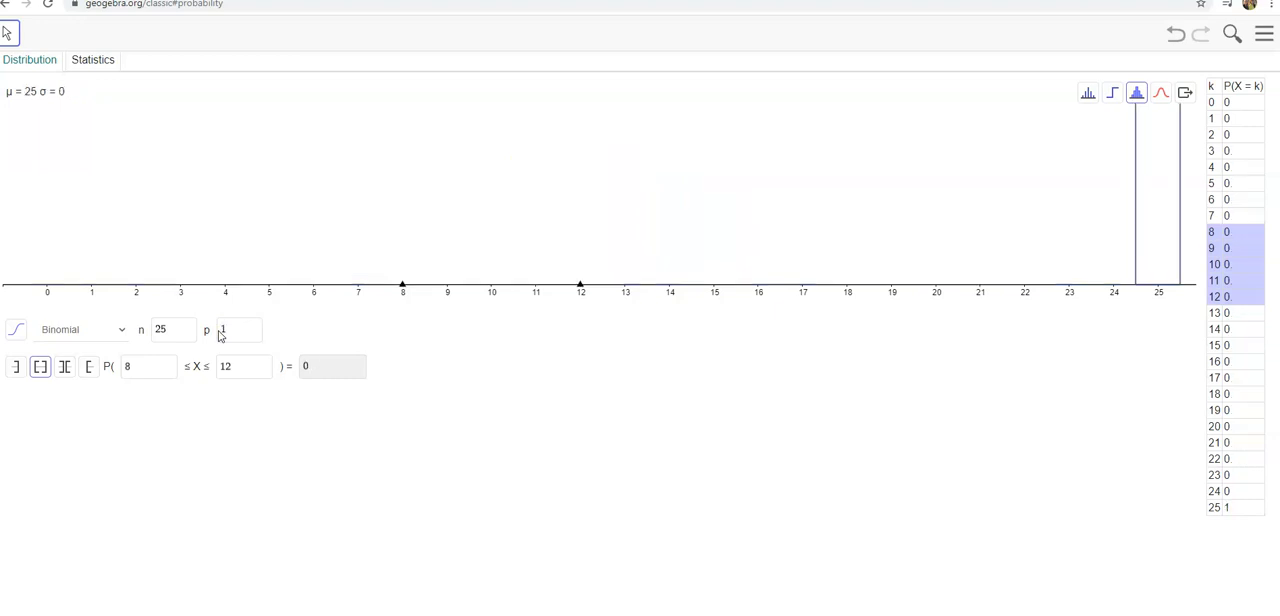
{"action": "type", "text": "1/6"}
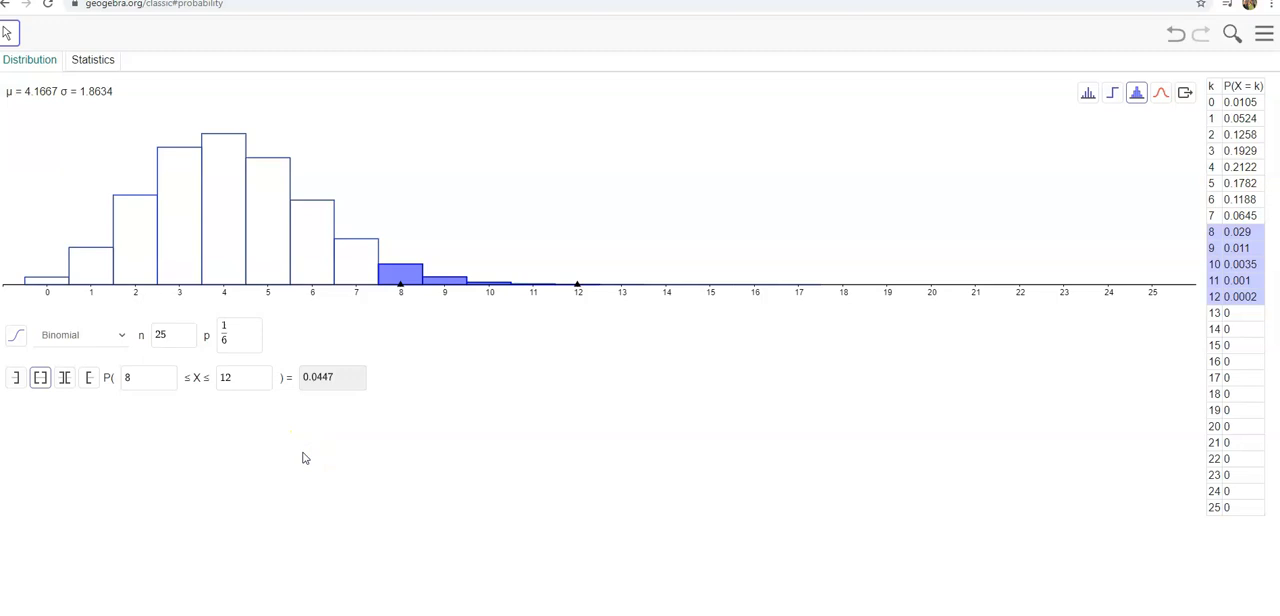
{"action": "mouse_move", "coordinate": [1156, 228]}
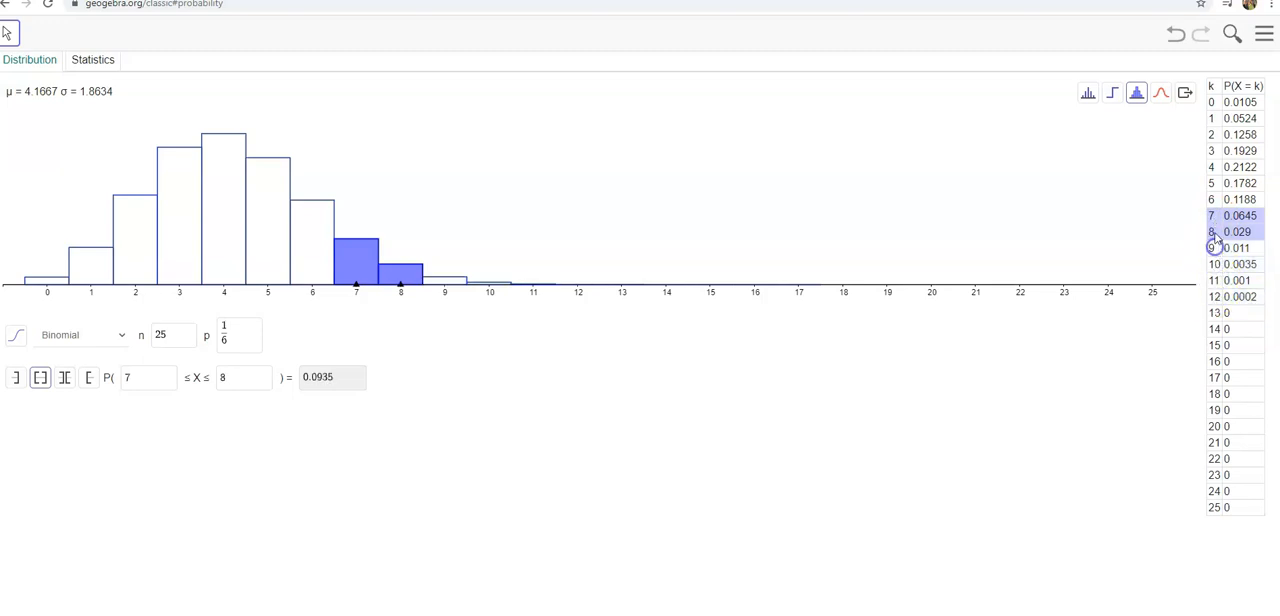
Step: Compute the left-tail probability P(X ≤ 7) = 0.9553 with bars 0 to 7 shaded
{"action": "left_click", "coordinate": [1212, 216]}
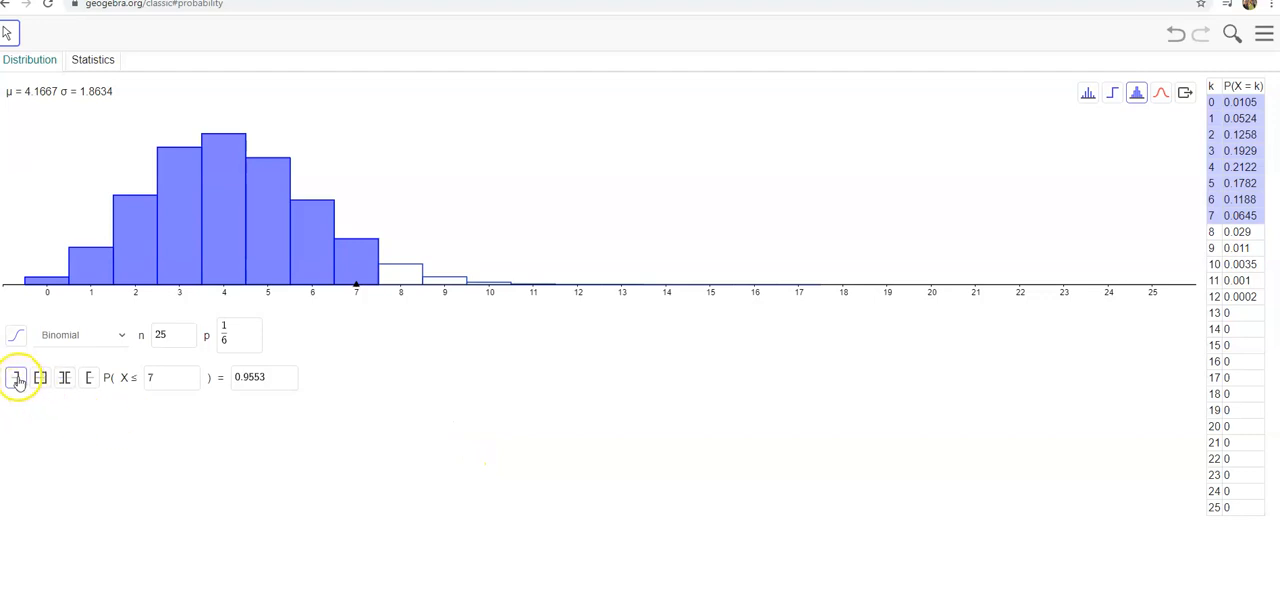
{"action": "mouse_move", "coordinate": [196, 384]}
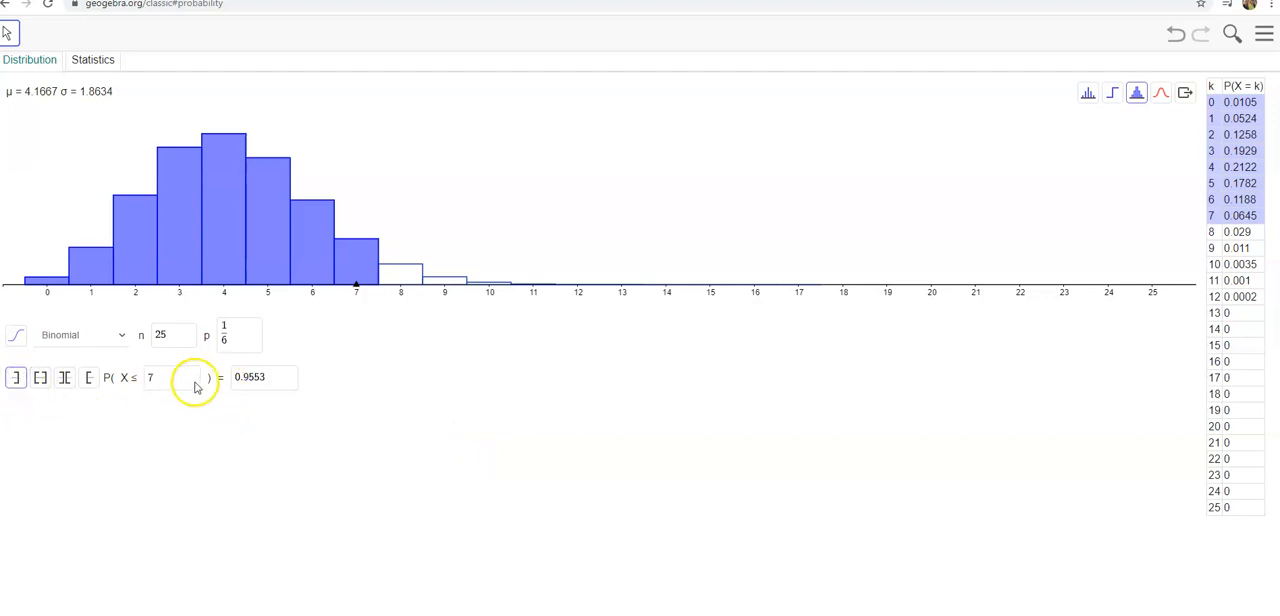
{"action": "mouse_move", "coordinate": [192, 408]}
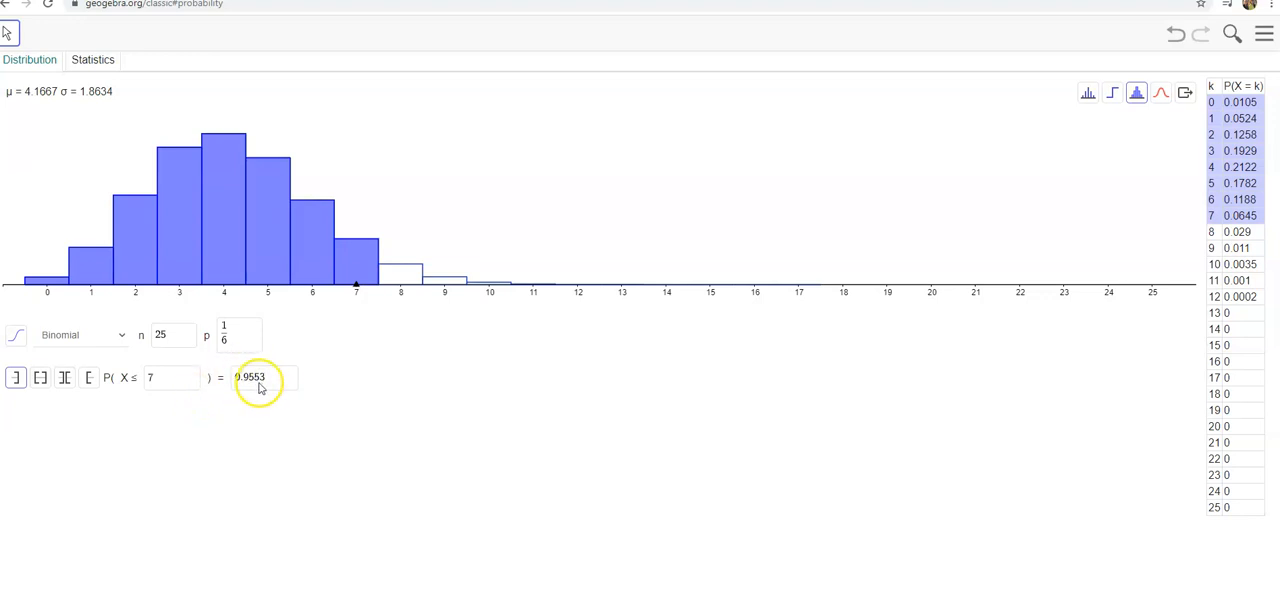
Step: Compute the right-tail probability P(7 ≤ X) = 0.1092, then return to interval mode
{"action": "left_click", "coordinate": [84, 378]}
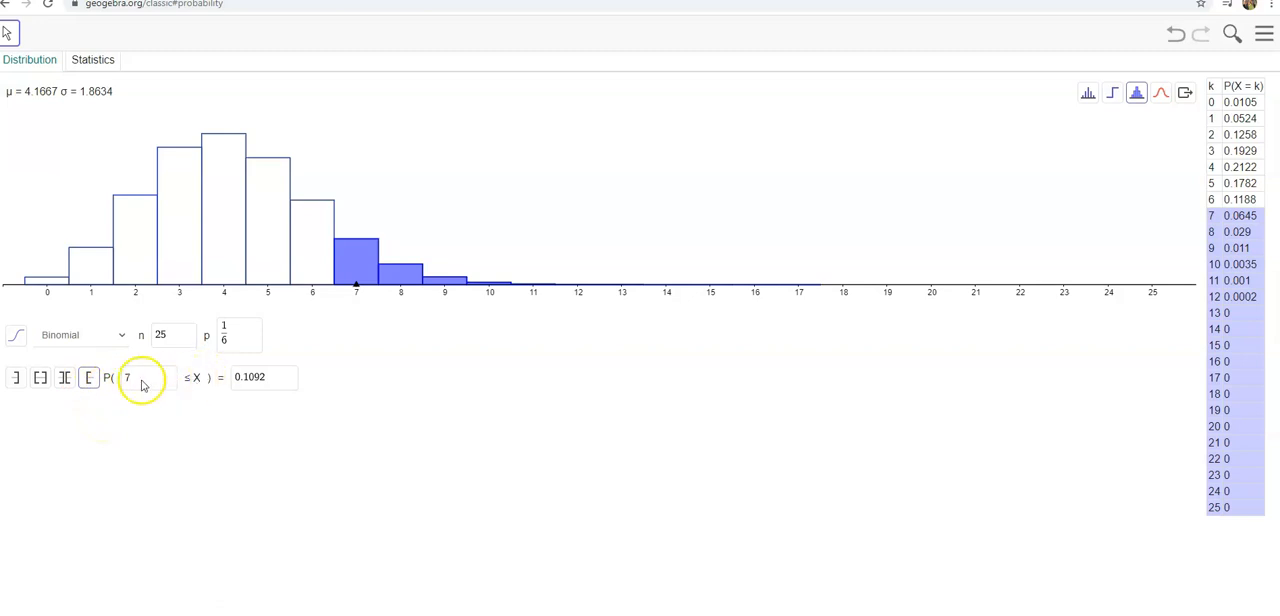
{"action": "mouse_move", "coordinate": [182, 382]}
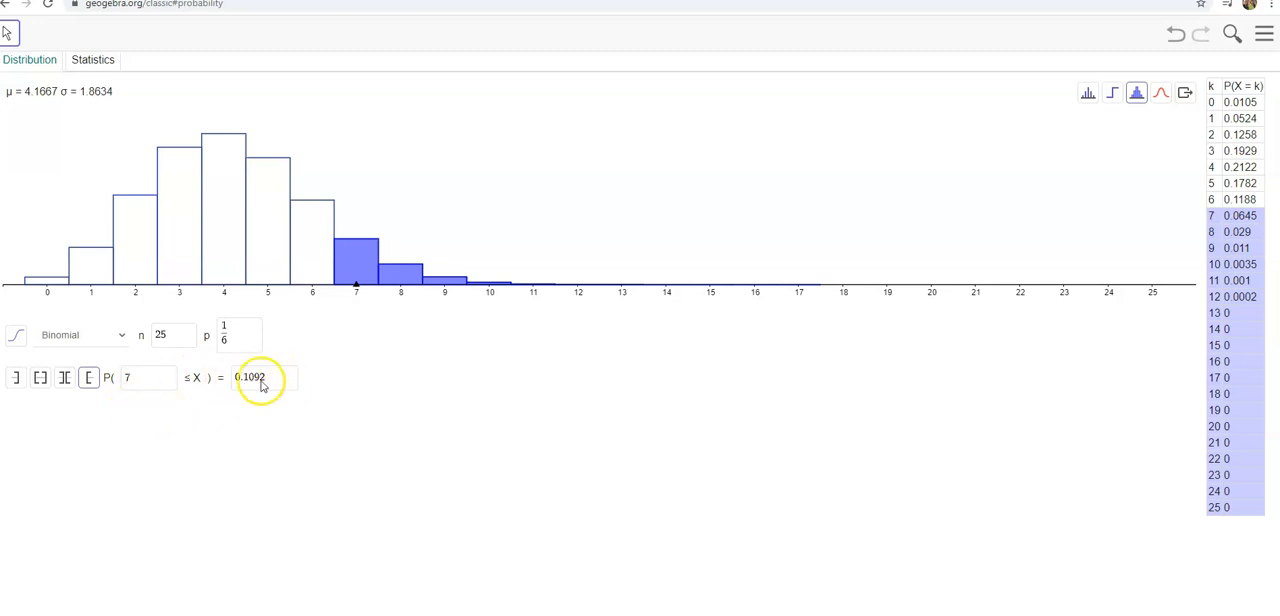
{"action": "left_click", "coordinate": [40, 376]}
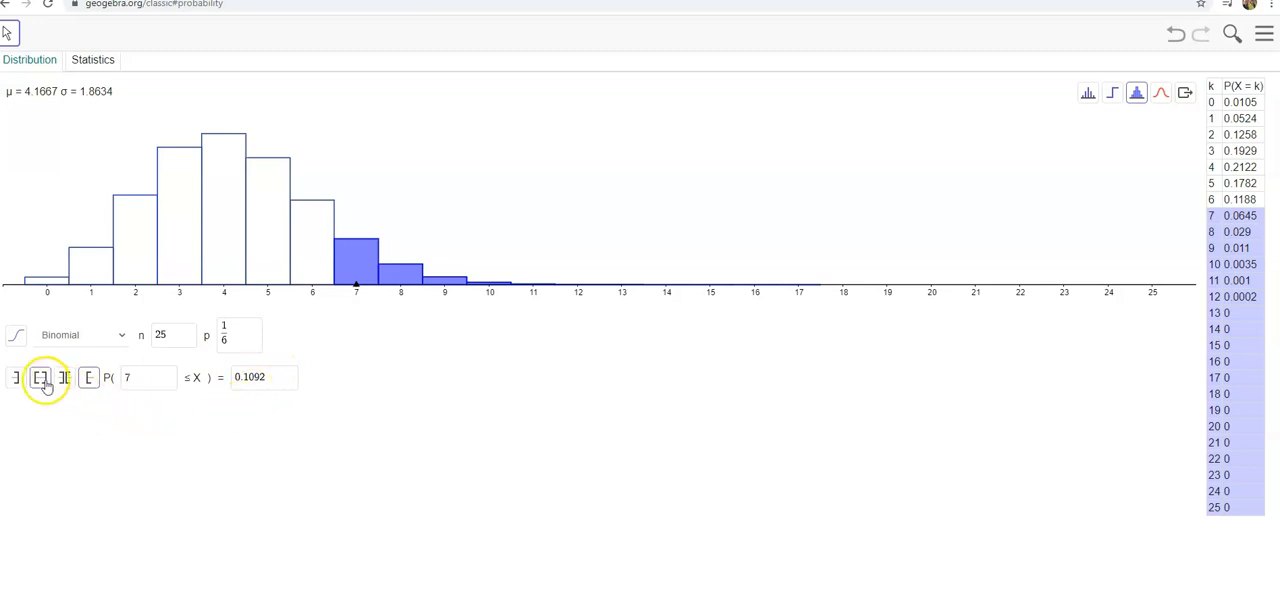
Step: Set the interval upper bound to 10, giving P(7 ≤ X ≤ 10) = 0.108
{"action": "left_click", "coordinate": [40, 376]}
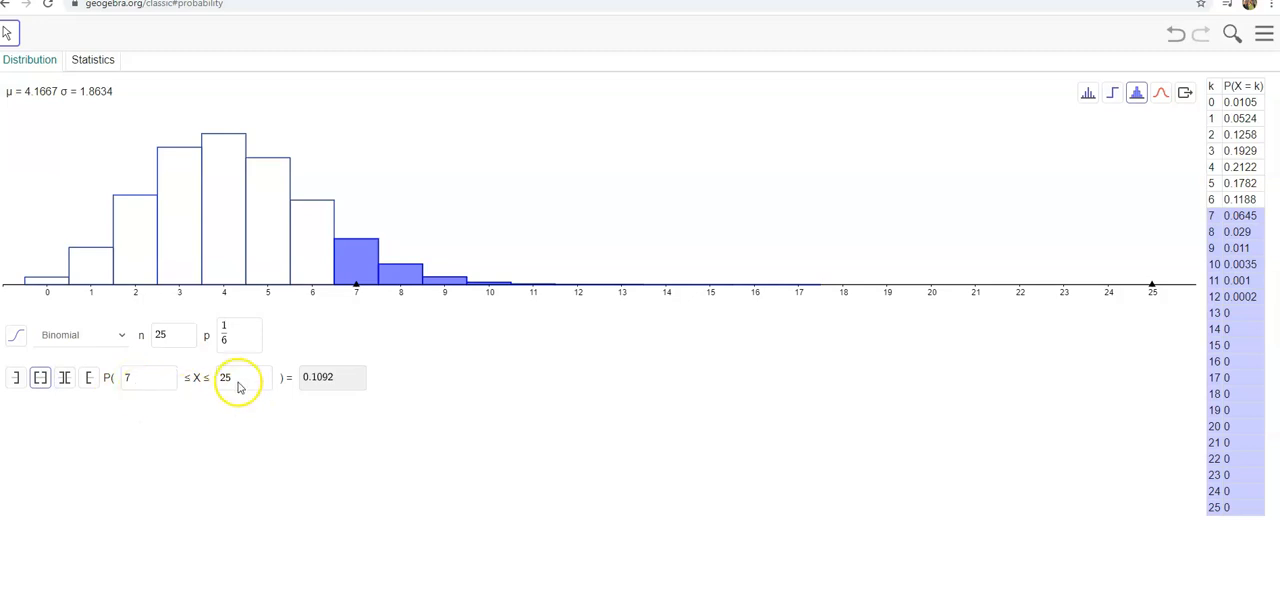
{"action": "type", "text": "10"}
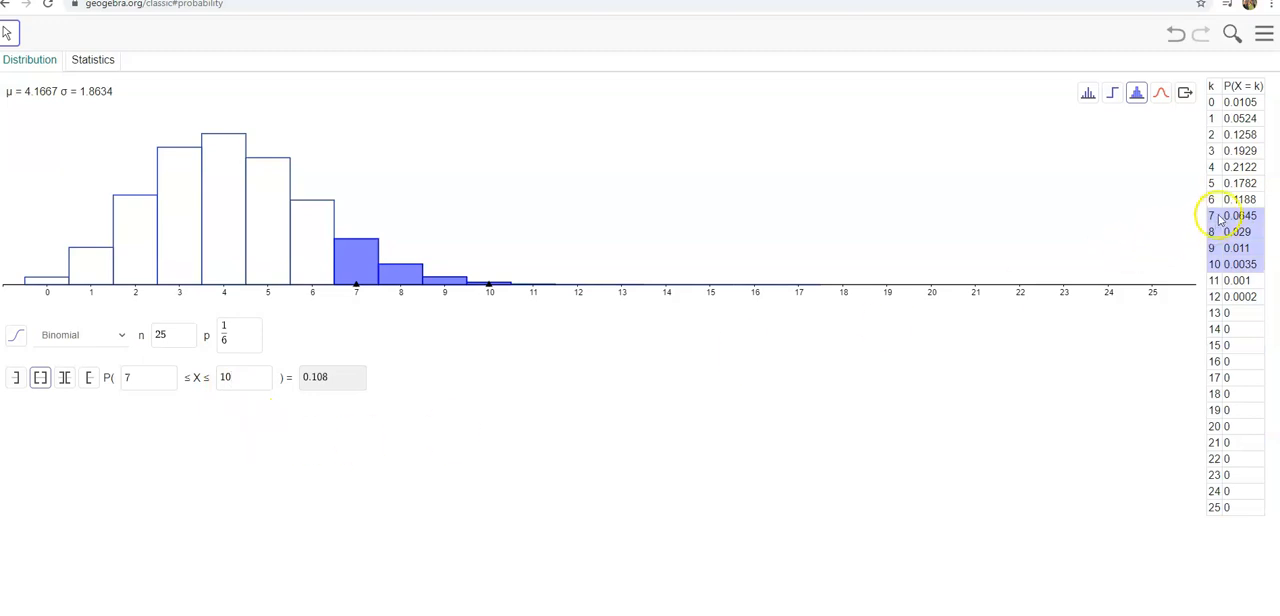
{"action": "mouse_move", "coordinate": [364, 428]}
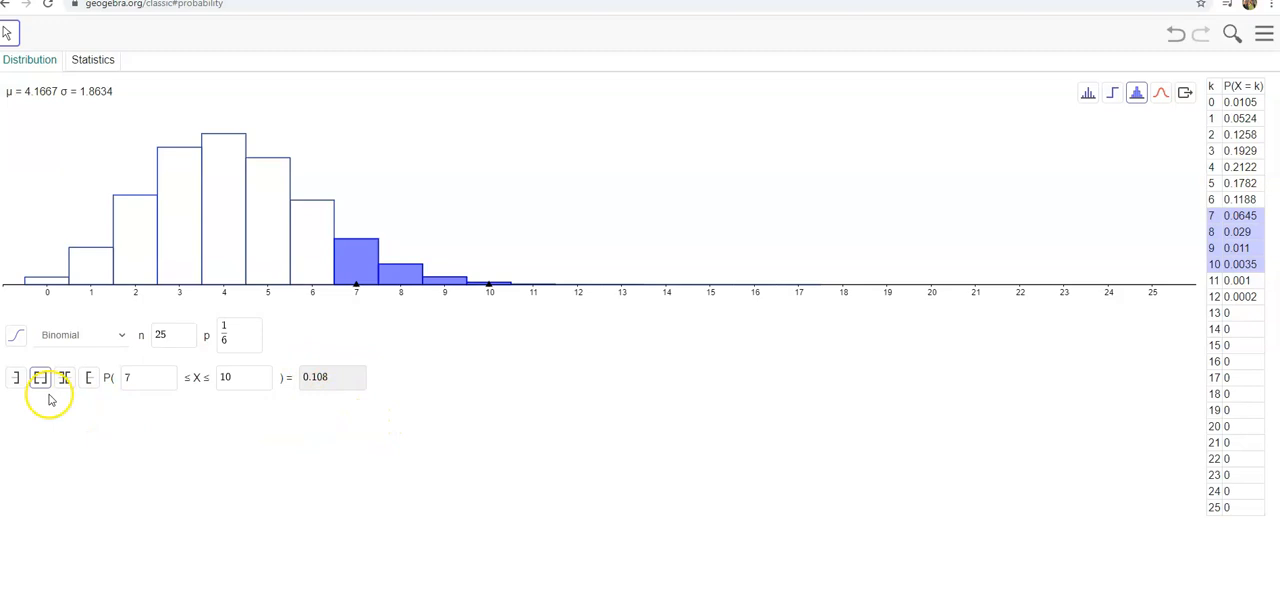
Step: Compute the two-tailed probability P(X ≤ 4) + P(X ≥ 12) = 0.5937 + 0.0003 = 0.594
{"action": "left_click", "coordinate": [64, 376]}
{"action": "type", "text": "4"}
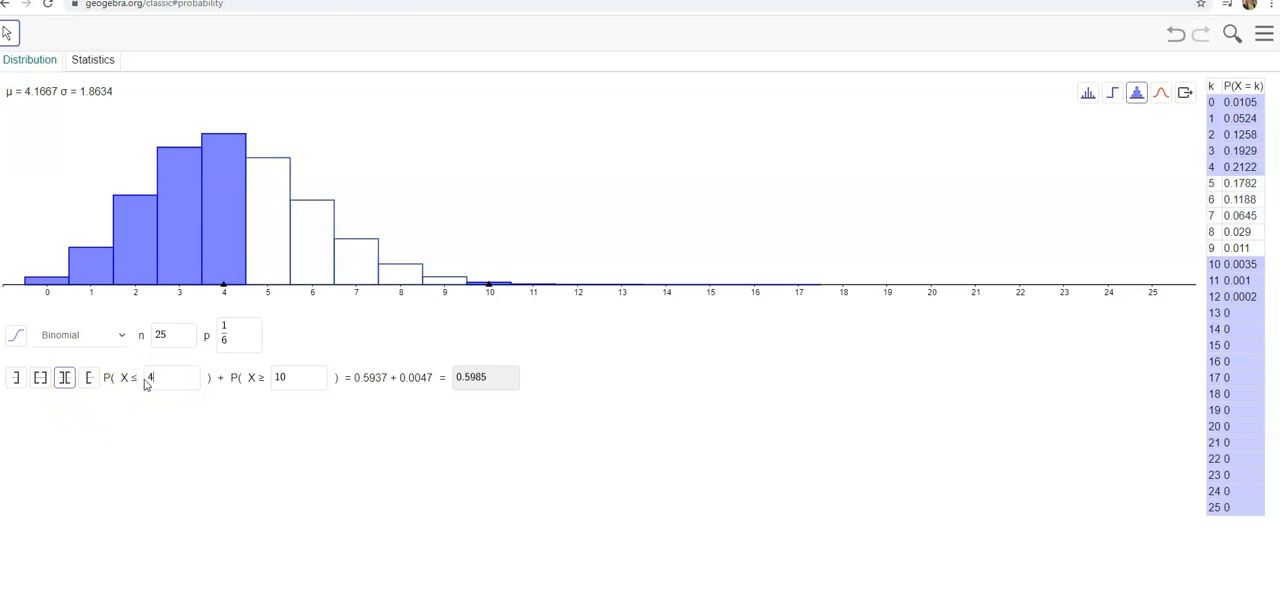
{"action": "left_click", "coordinate": [276, 378]}
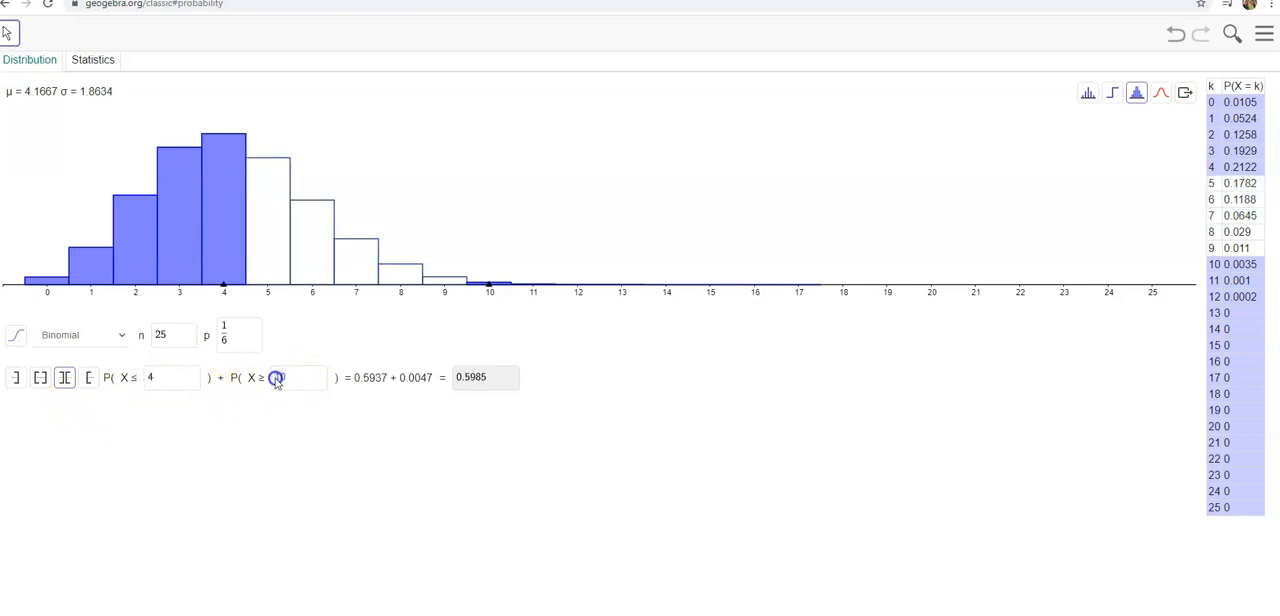
{"action": "type", "text": "12"}
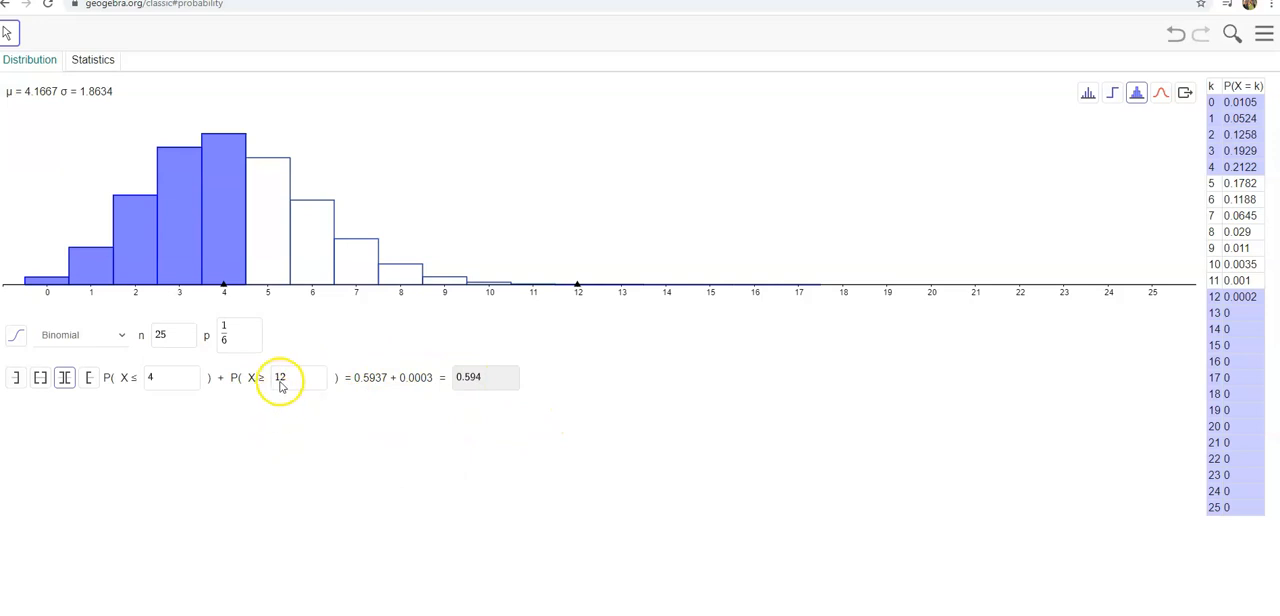
{"action": "mouse_move", "coordinate": [288, 388]}
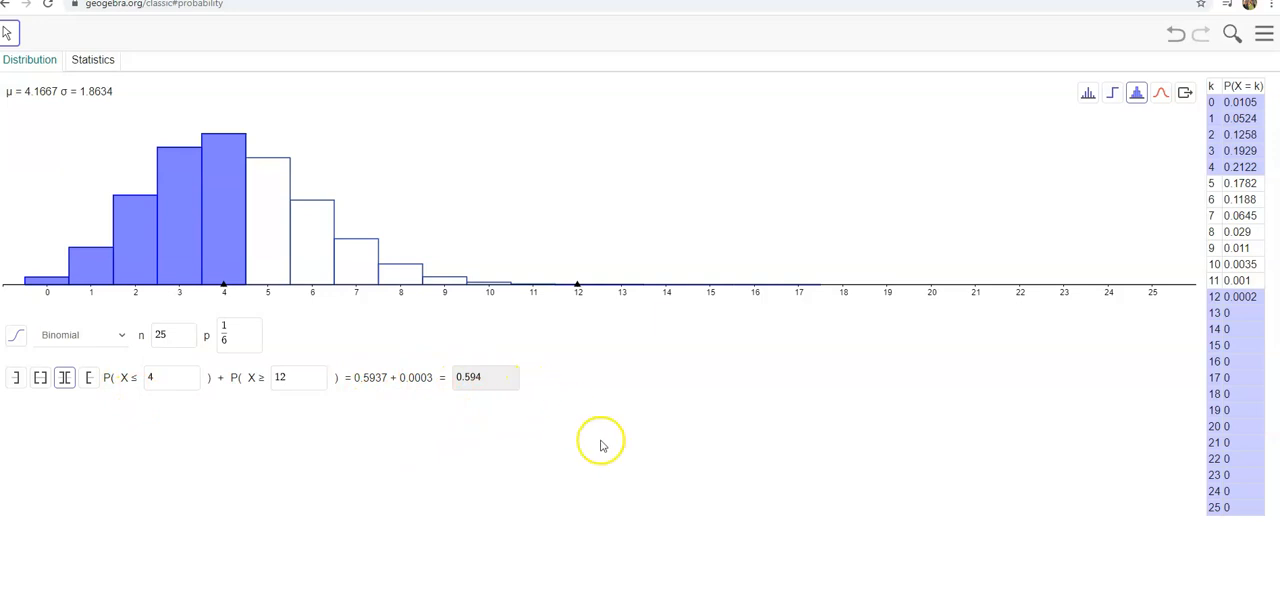
{"action": "mouse_move", "coordinate": [608, 452]}
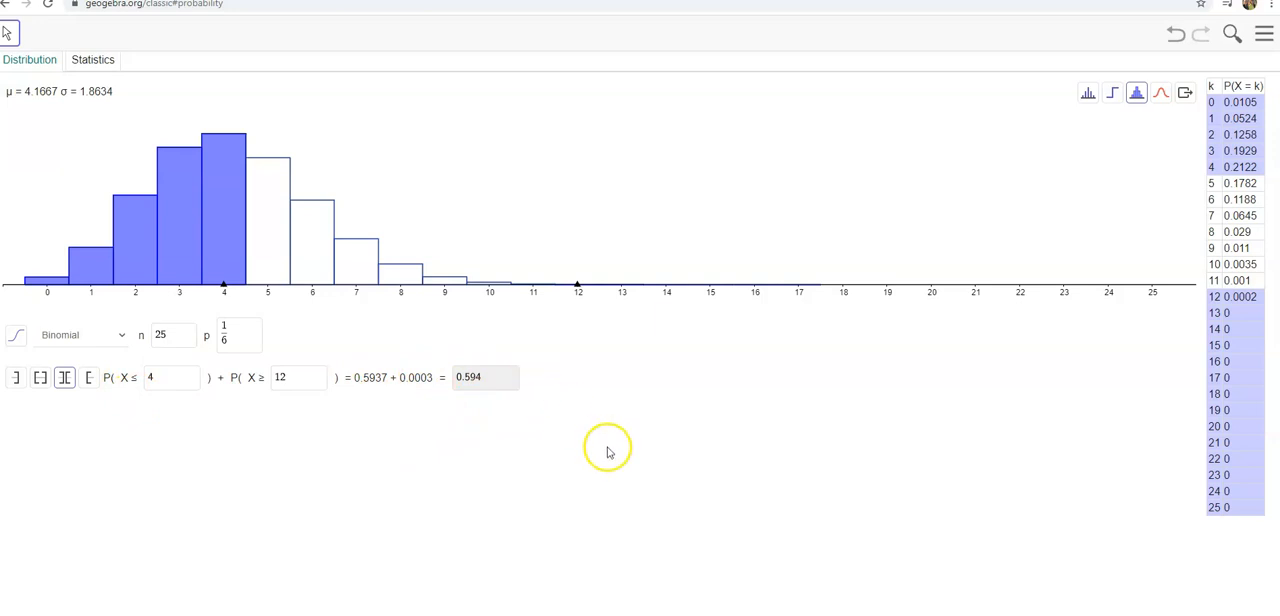
{"action": "mouse_move", "coordinate": [610, 452]}
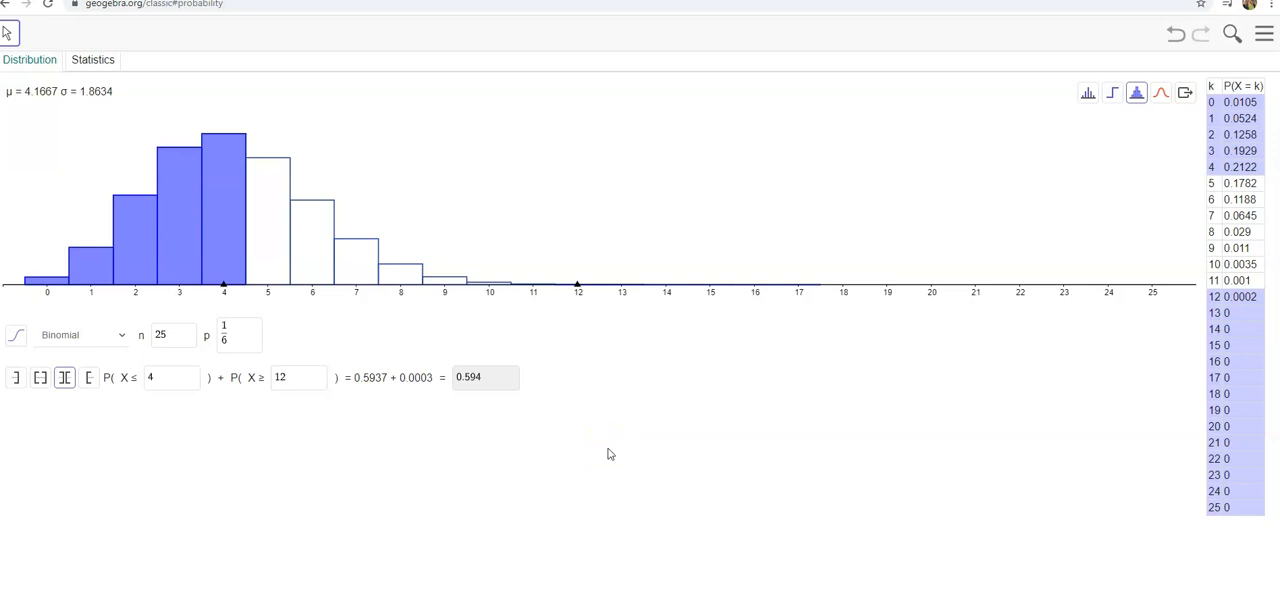
{"action": "mouse_move", "coordinate": [608, 454]}
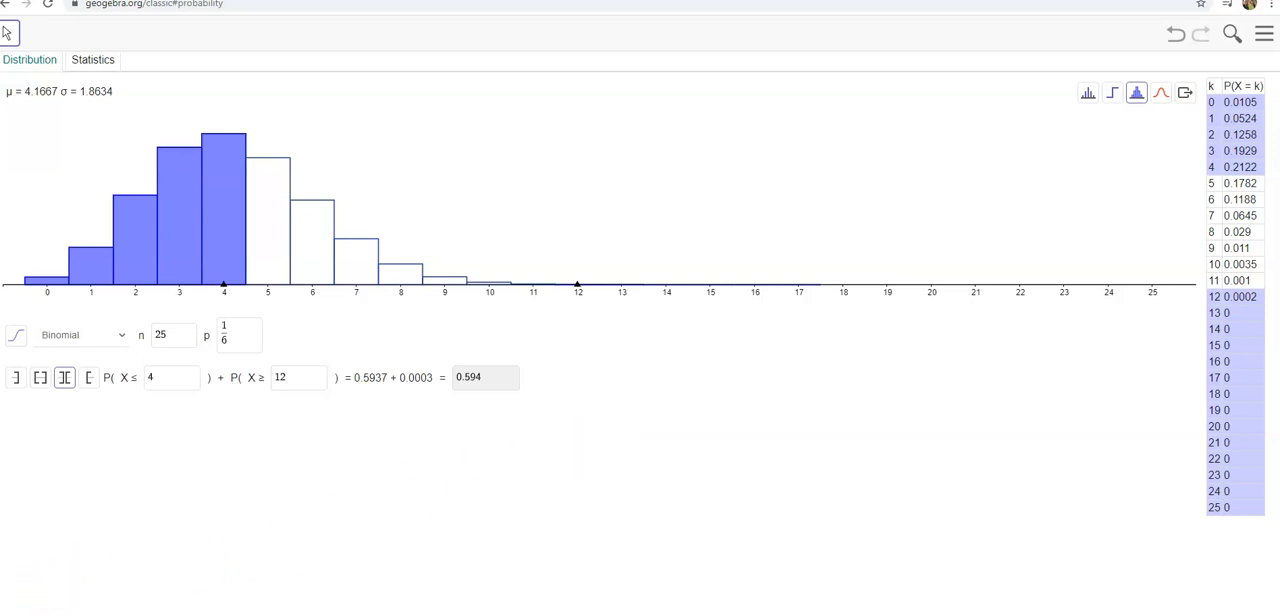